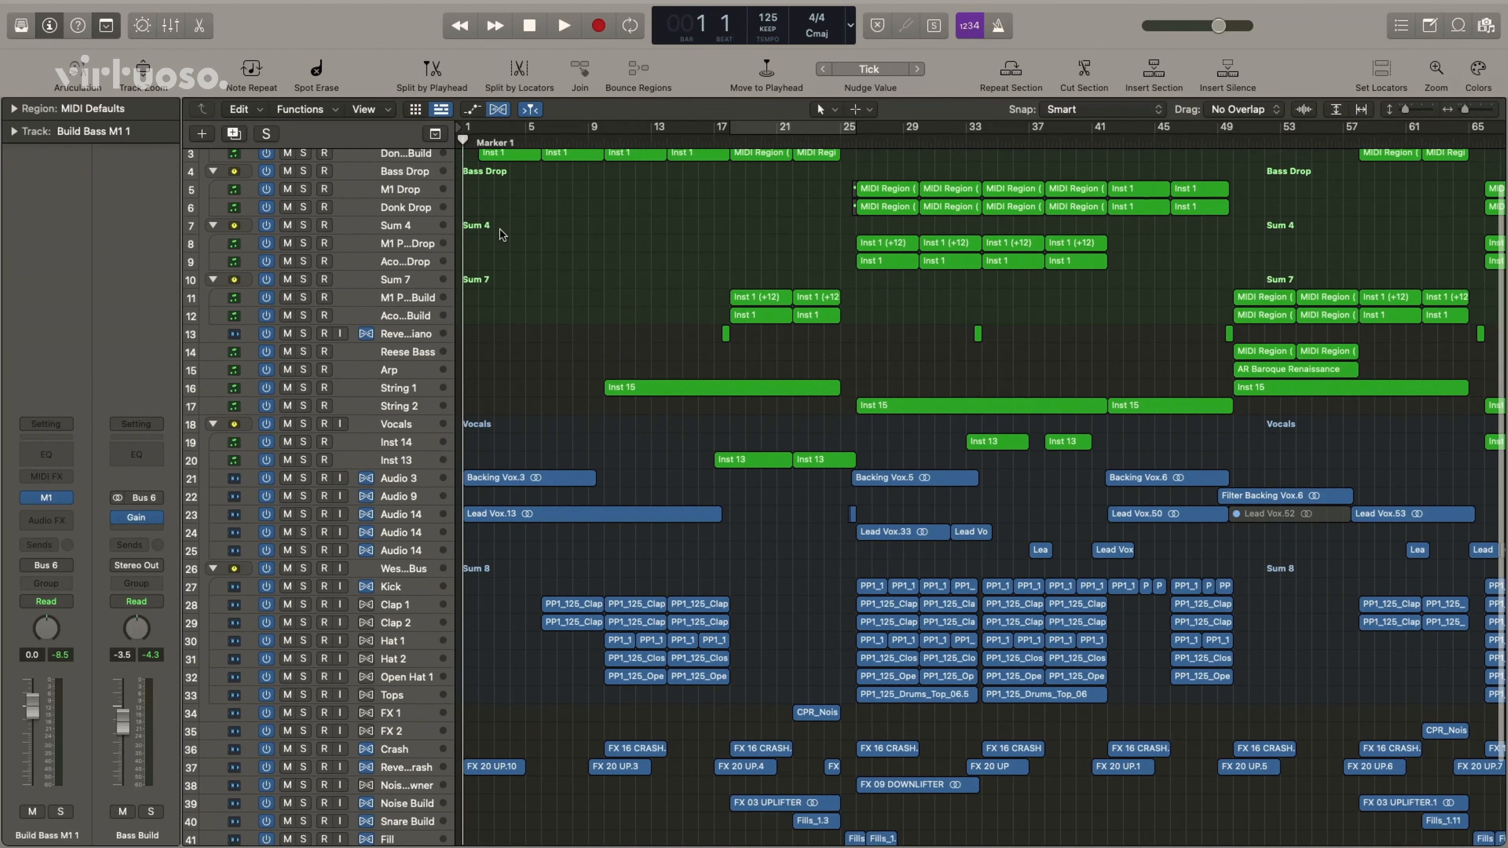
Scroll the arrangement to bring Build Bass M1 1 and Donk Bass Build into view
scroll(down, 3)
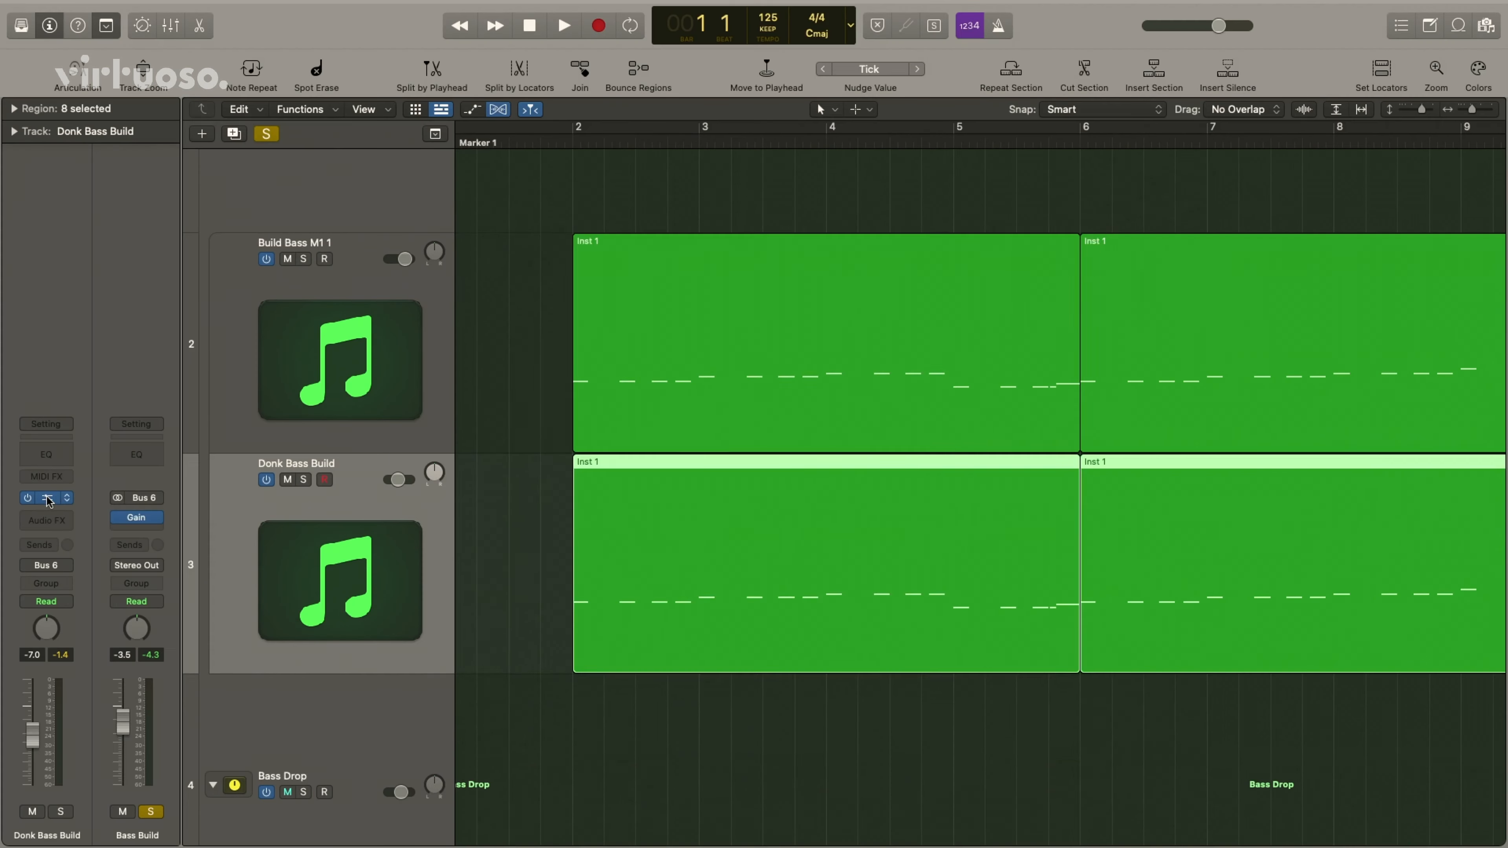
Show the Nexus BA Black Bear preset on Donk Bass Build and dismiss the update notice
click(46, 497)
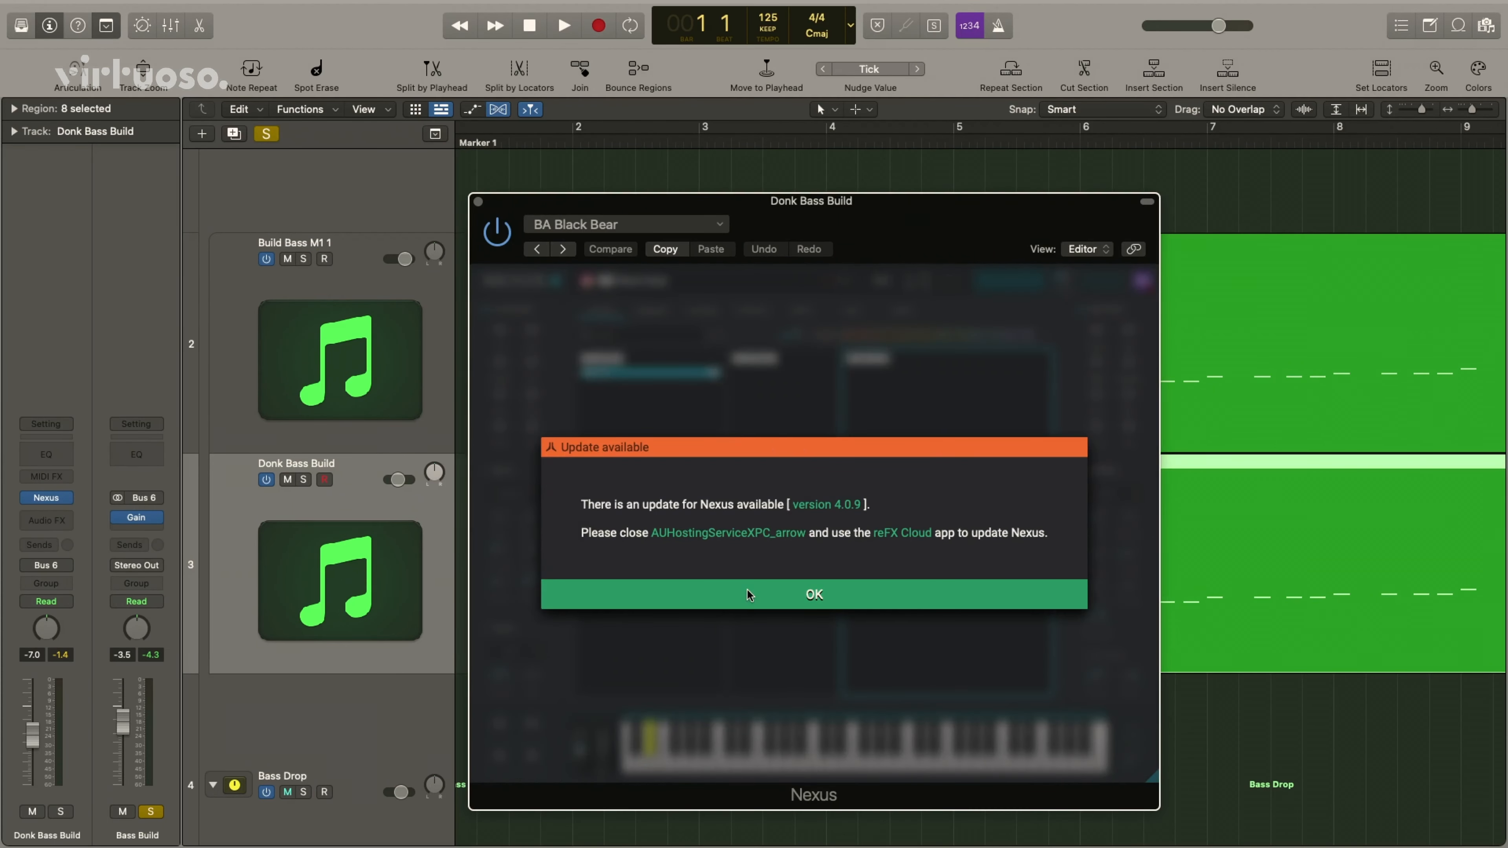
click(812, 594)
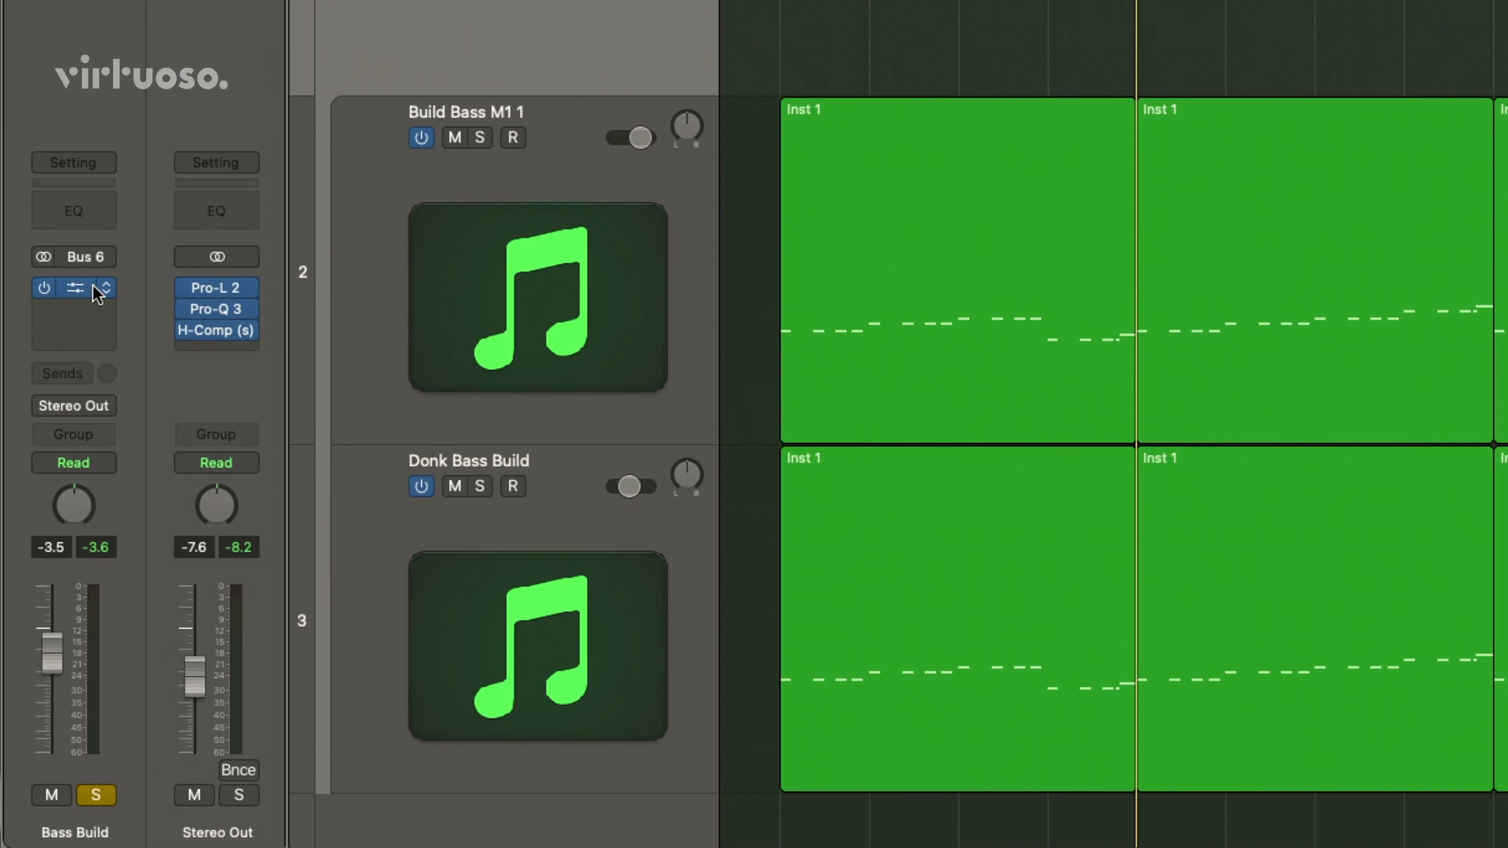
Show the Gain plugin on the Bass Build bus with Mono switched on
click(73, 312)
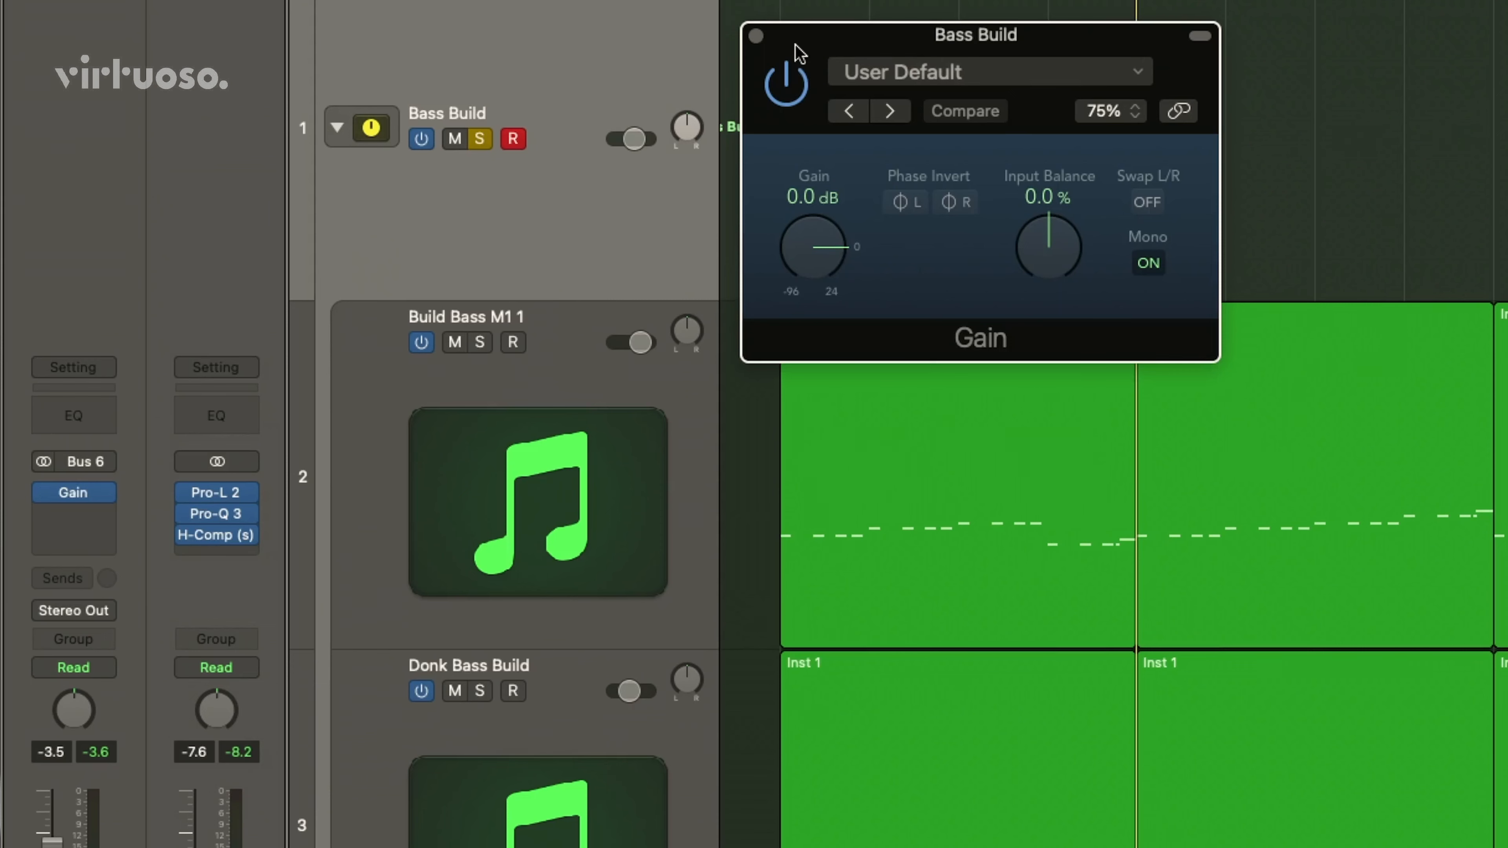